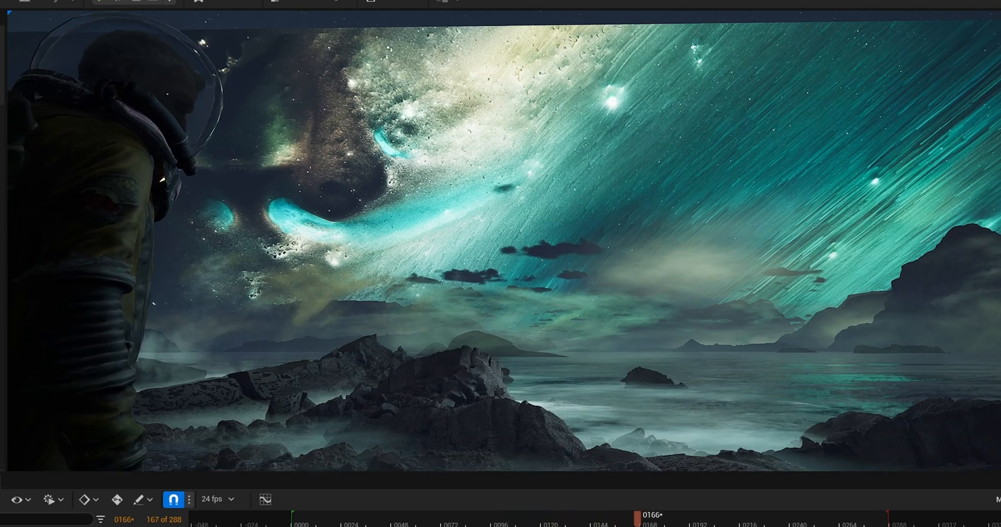
# Scrub the Sequencer playhead forward from frame 0166 to 0214 to watch the galaxy sky move.
pyautogui.moveTo(641, 514); pyautogui.dragTo(740, 514)
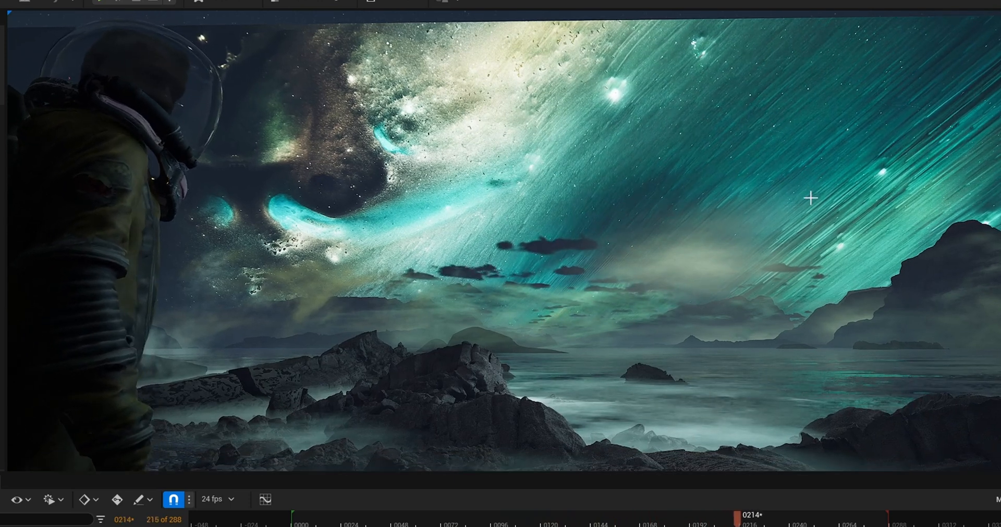